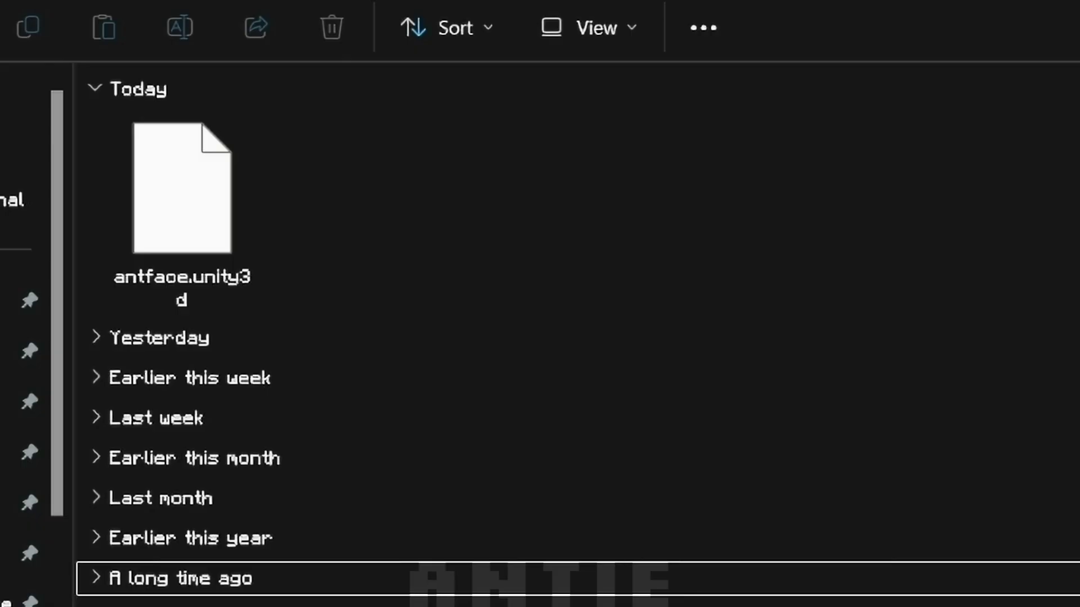
# Create a Ripped folder beside antface.unity3d in Downloads and go to the AssetRipper program folder
pyautogui.click(181, 185)
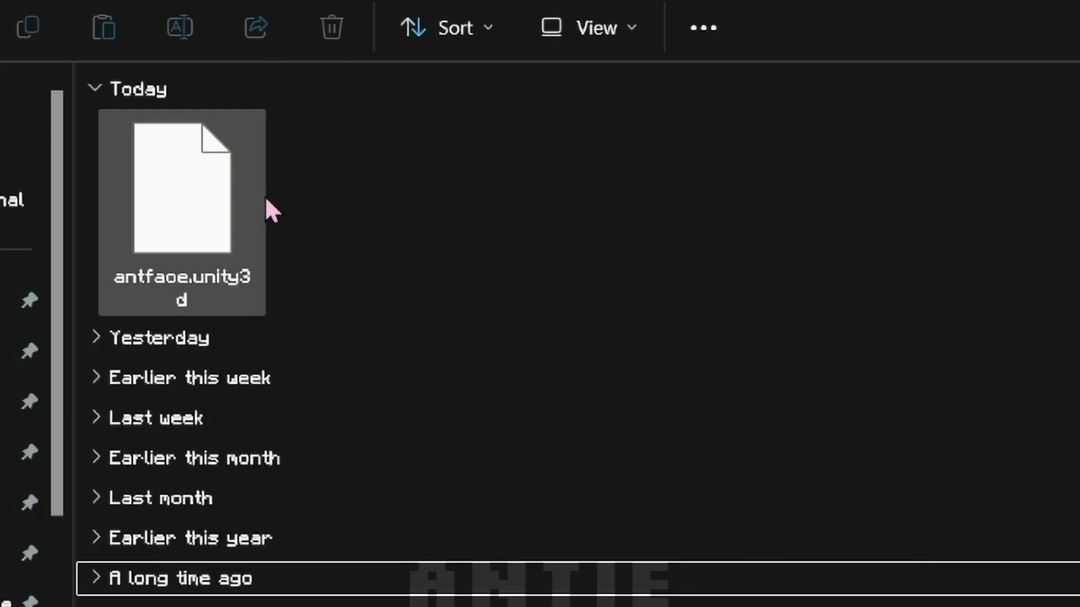
pyautogui.click(564, 214)
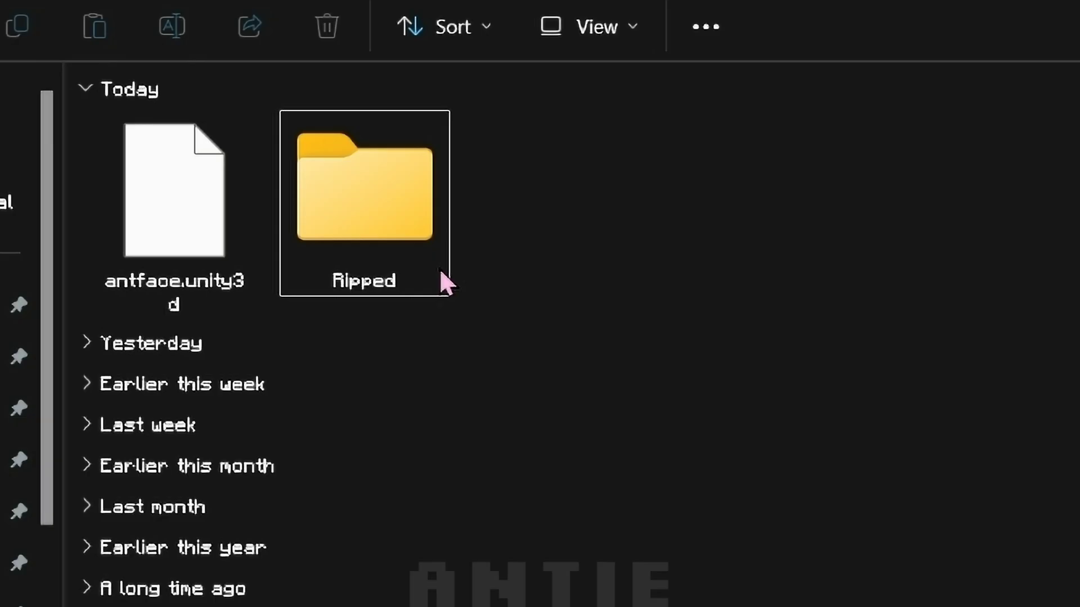
pyautogui.click(591, 27)
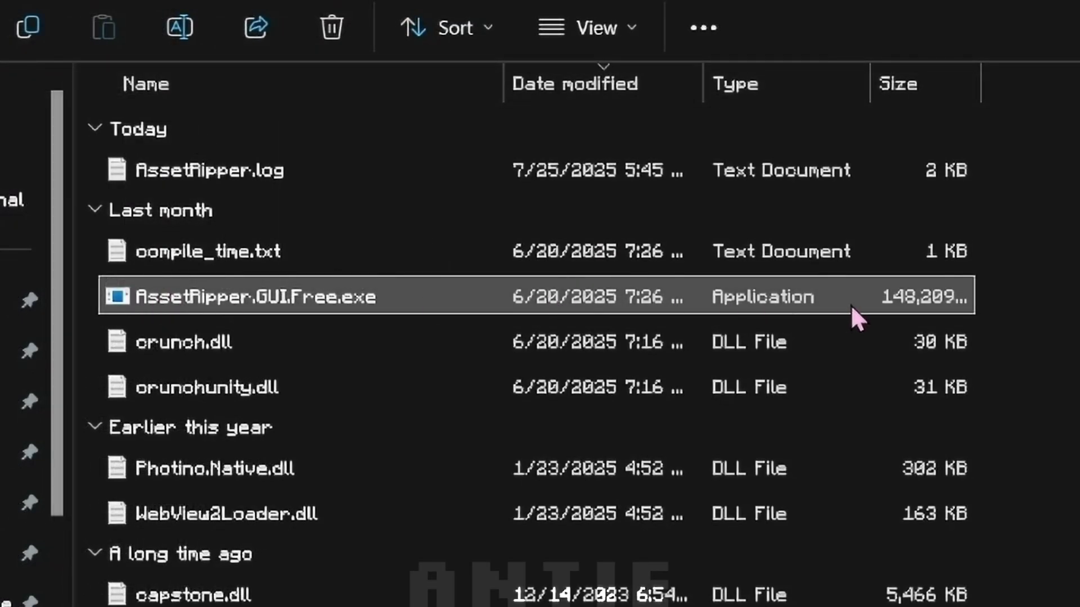
pyautogui.moveTo(406, 318)
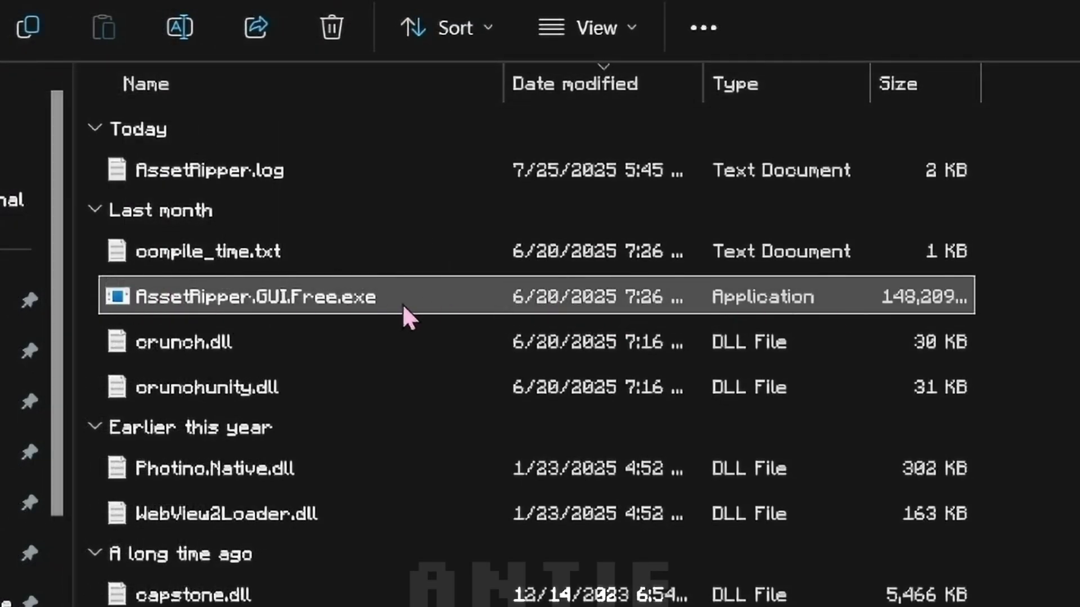
# Launch AssetRipper.GUI.Free.exe and load the antface.unity3d bundle via File > Open File
pyautogui.doubleClick(262, 296)
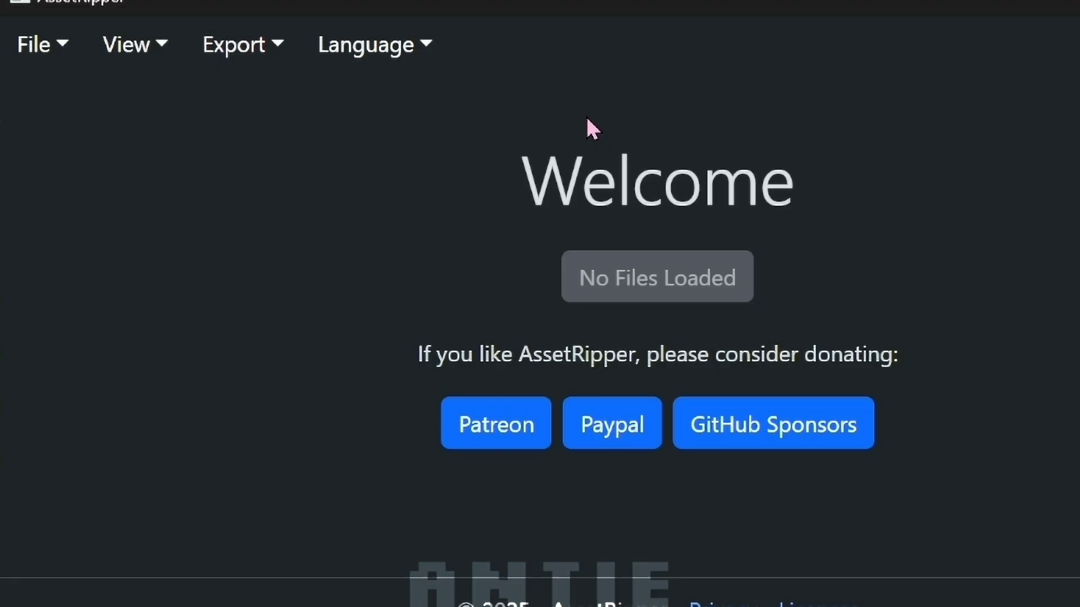
pyautogui.click(33, 44)
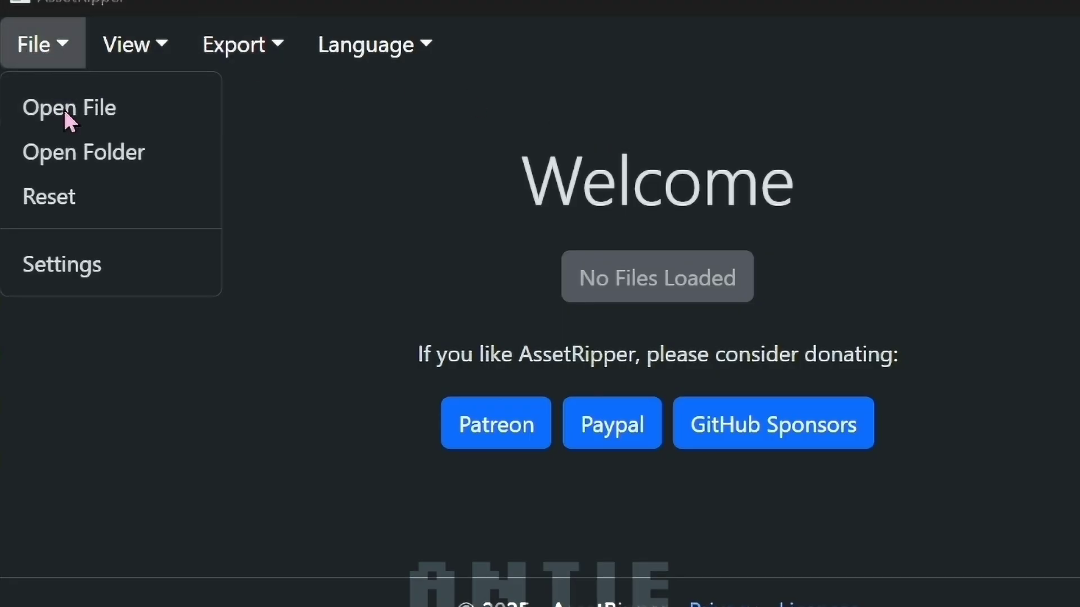
pyautogui.click(68, 108)
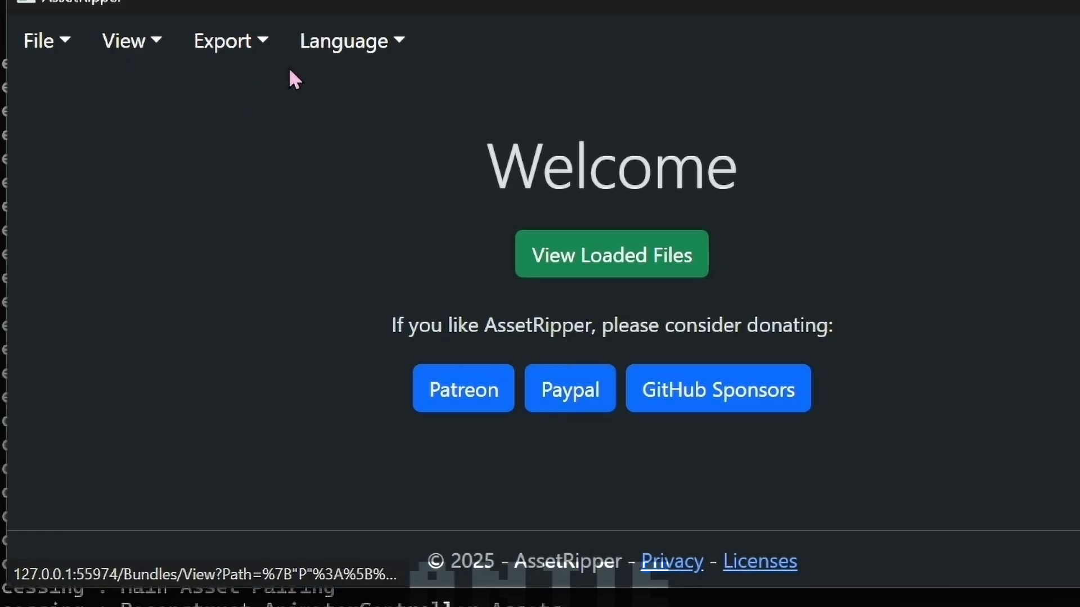
# Export the bundle's primary content into the Ripped folder in Downloads
pyautogui.click(223, 41)
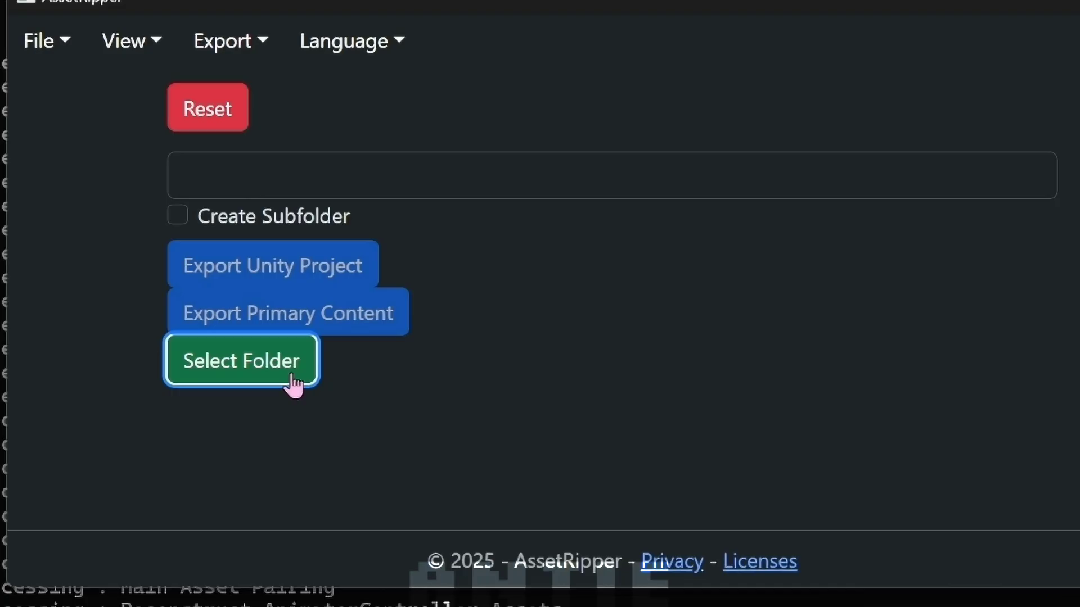
pyautogui.click(240, 360)
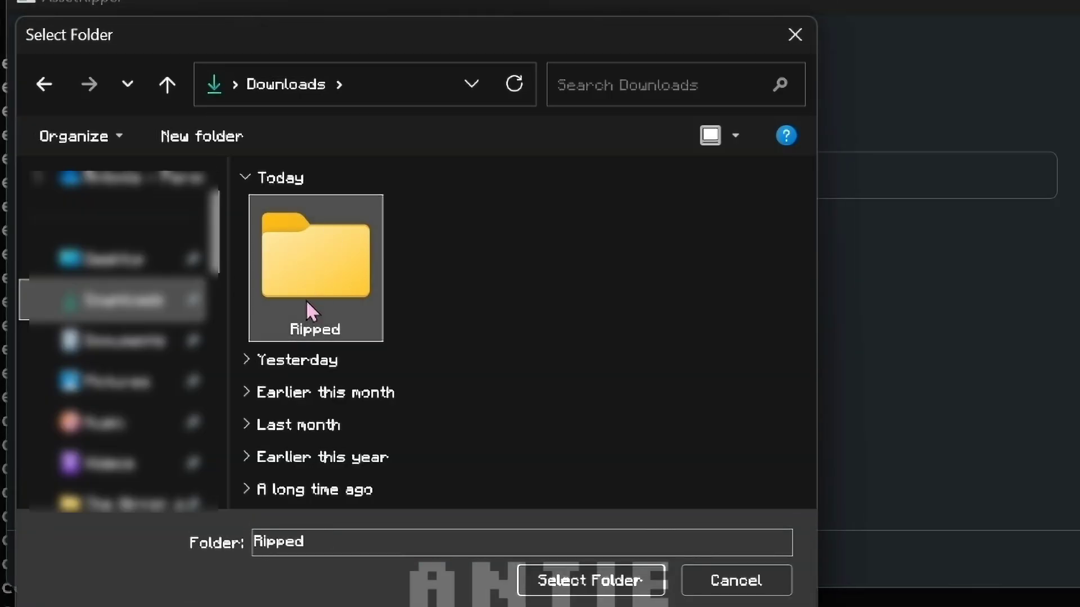
pyautogui.click(588, 581)
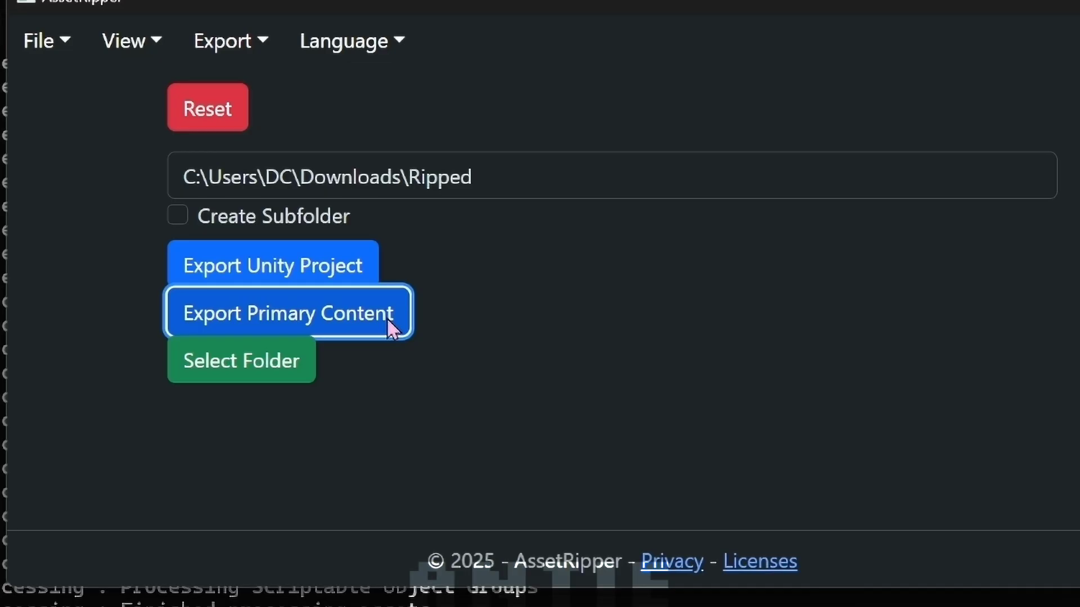
pyautogui.click(288, 312)
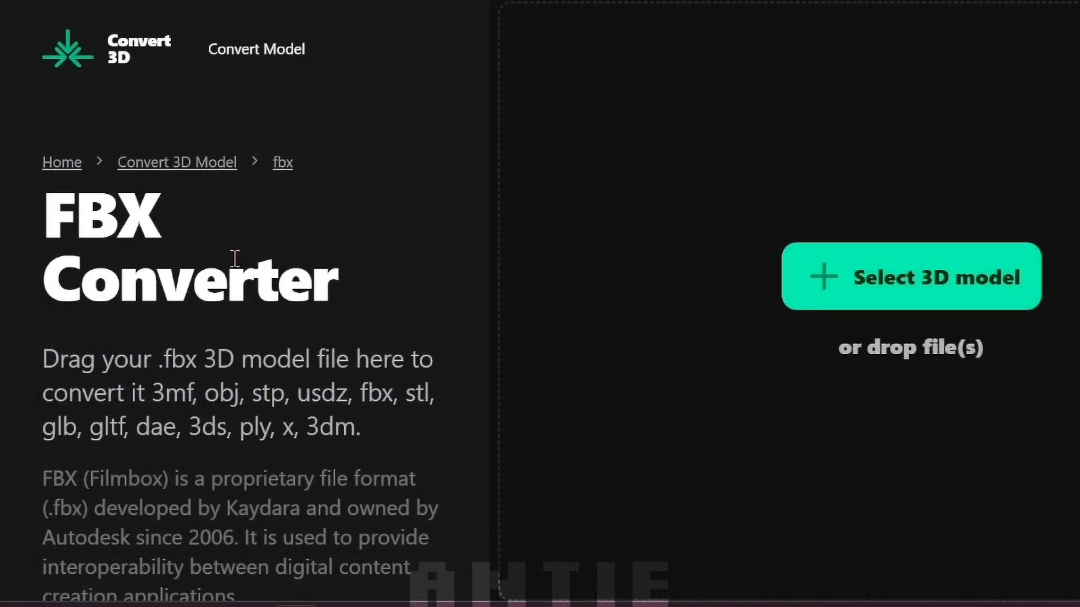
# Choose ant_cutiefaceedit.glb from the ripped files as the Convert3D model to convert
pyautogui.click(909, 277)
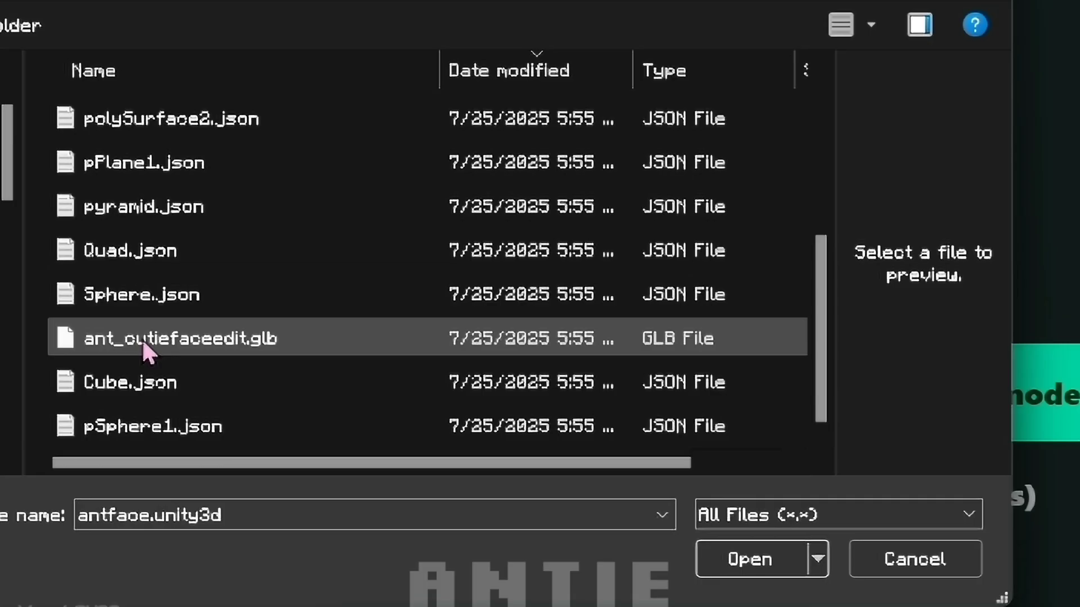
pyautogui.click(750, 559)
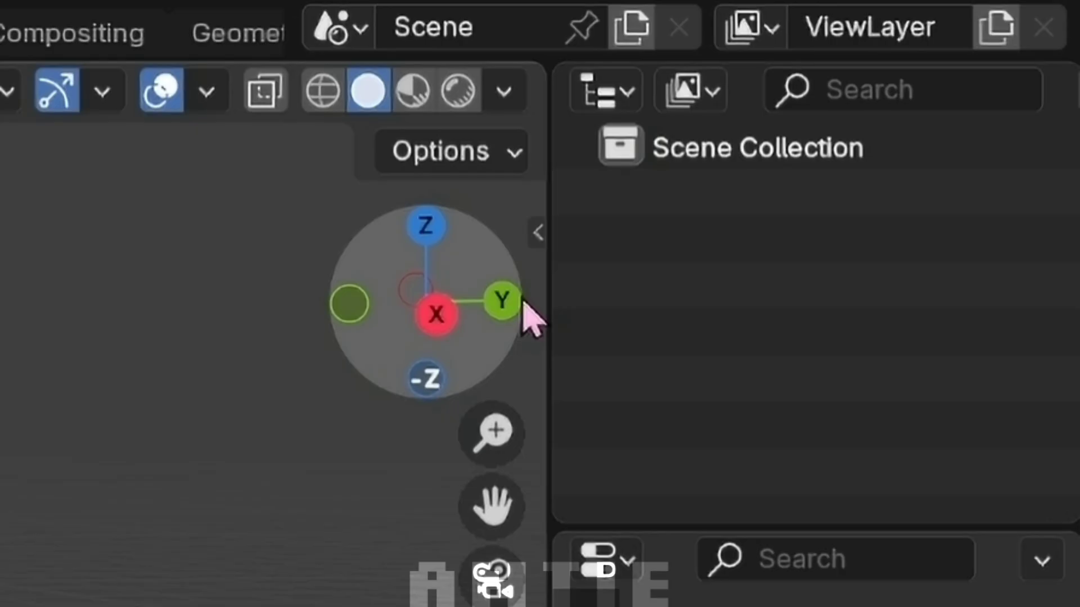
# Import ant_cutiefaceedit.glb into the Blender scene as glTF 2.0
pyautogui.click(44, 14)
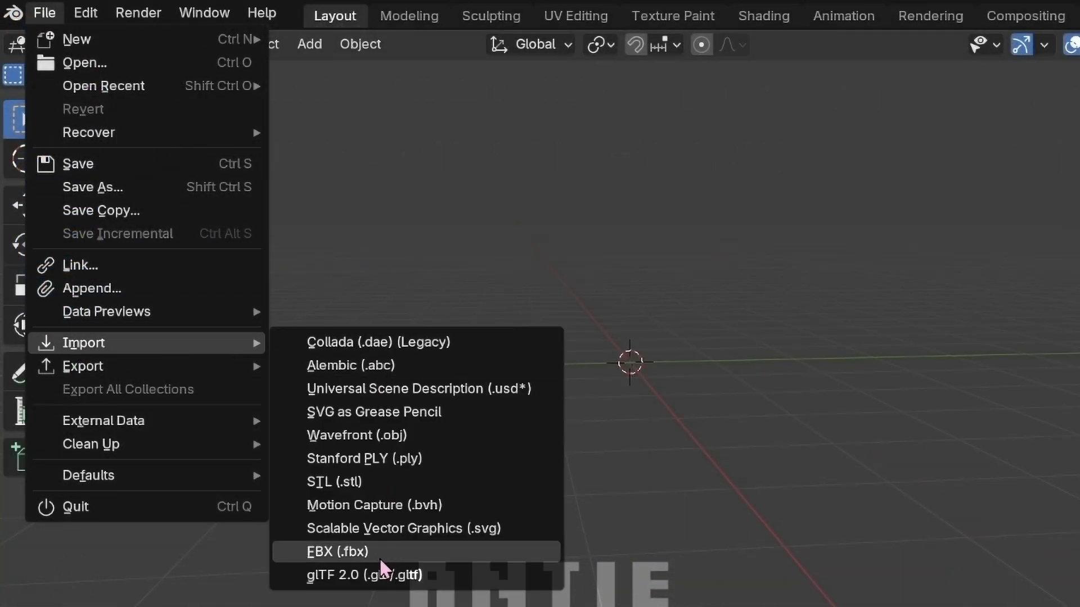
pyautogui.click(364, 575)
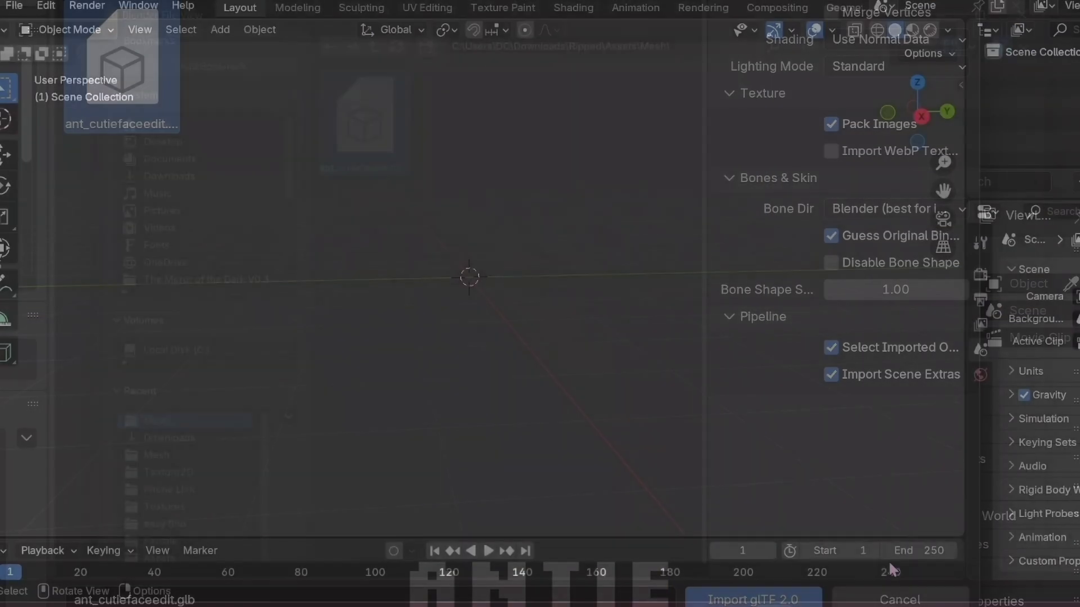
pyautogui.click(752, 598)
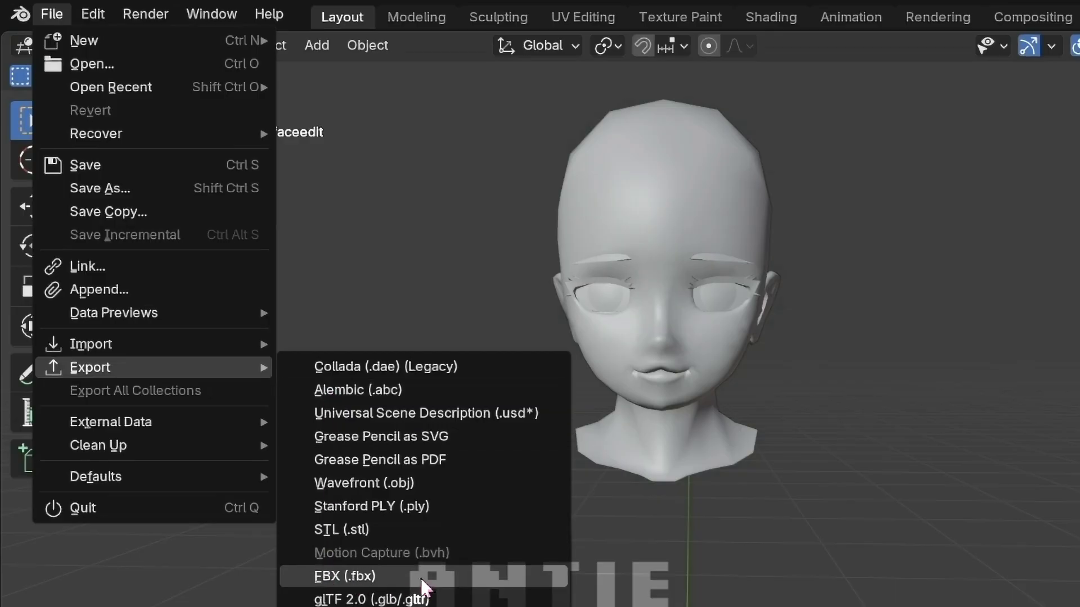
# Start an FBX (.fbx) export of the face model, bringing up Blender's file browser
pyautogui.click(351, 575)
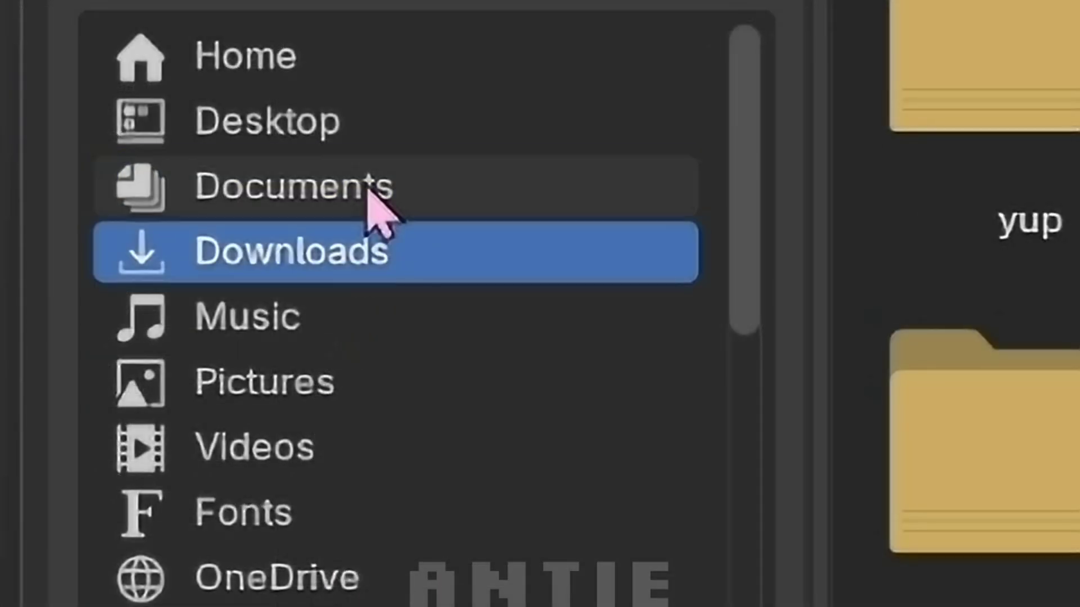